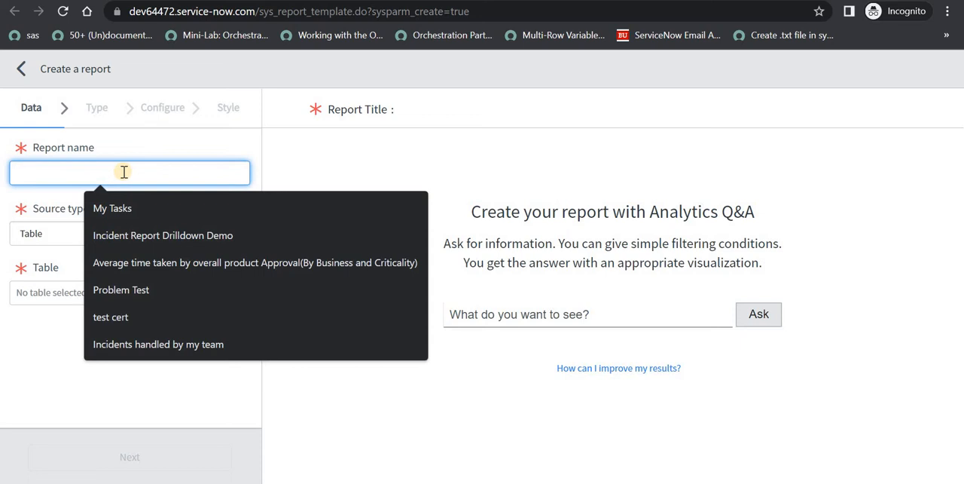
# Step: Name the report 'Change Report' and base it on the Change Request [change_request] table
pyautogui.write('Changes')
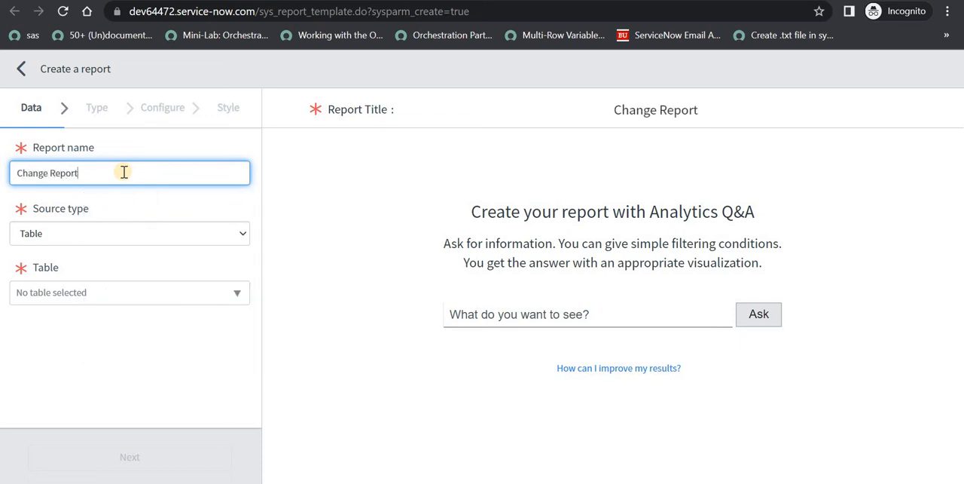
pyautogui.click(129, 293)
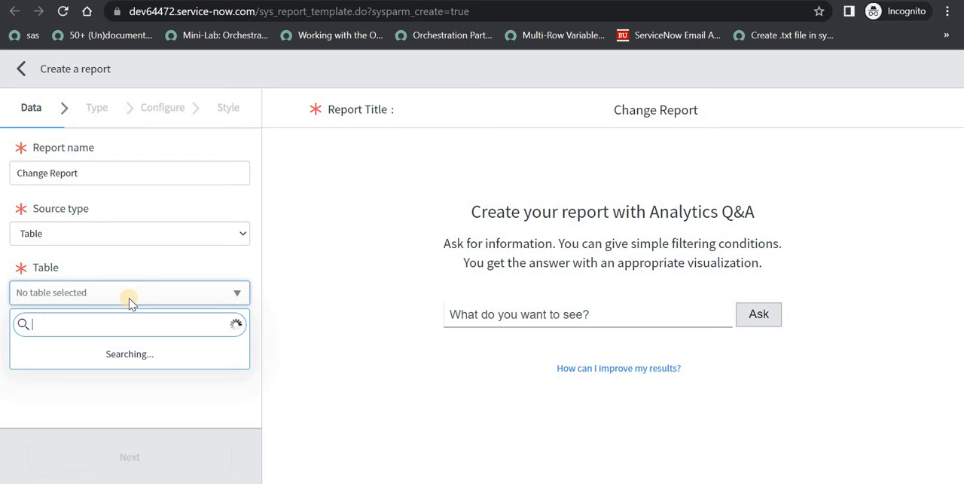
pyautogui.write('change_request]')
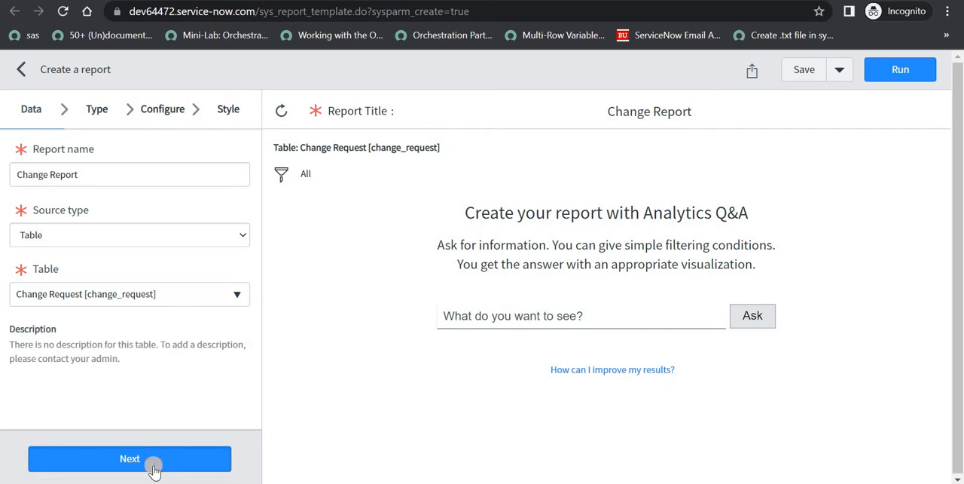
pyautogui.click(130, 458)
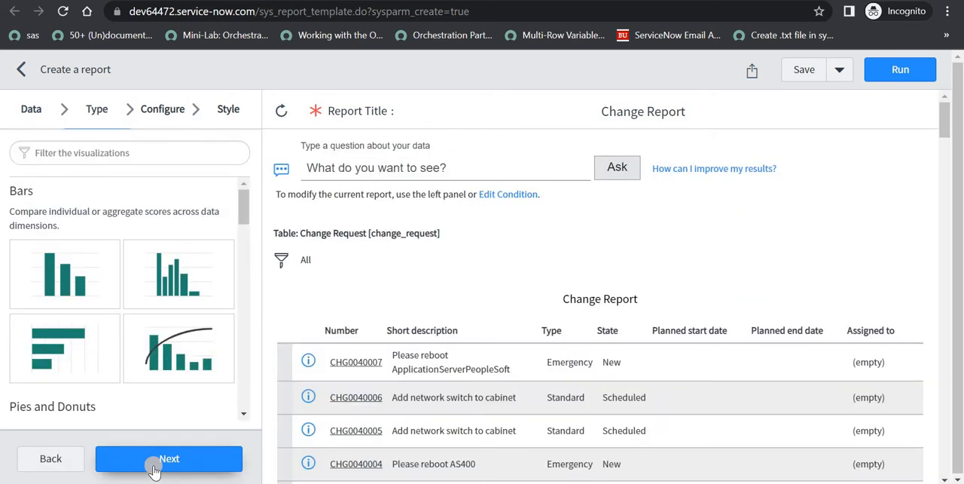
pyautogui.click(341, 330)
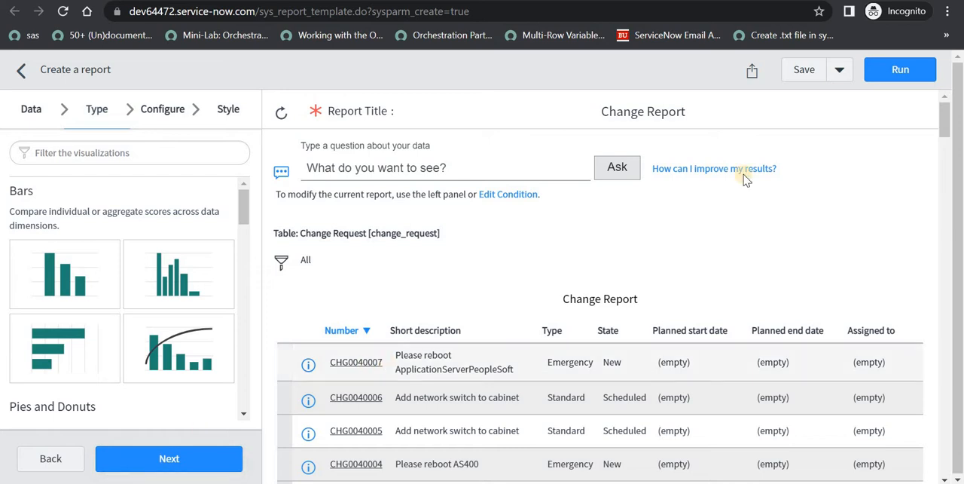
pyautogui.scroll(-3)
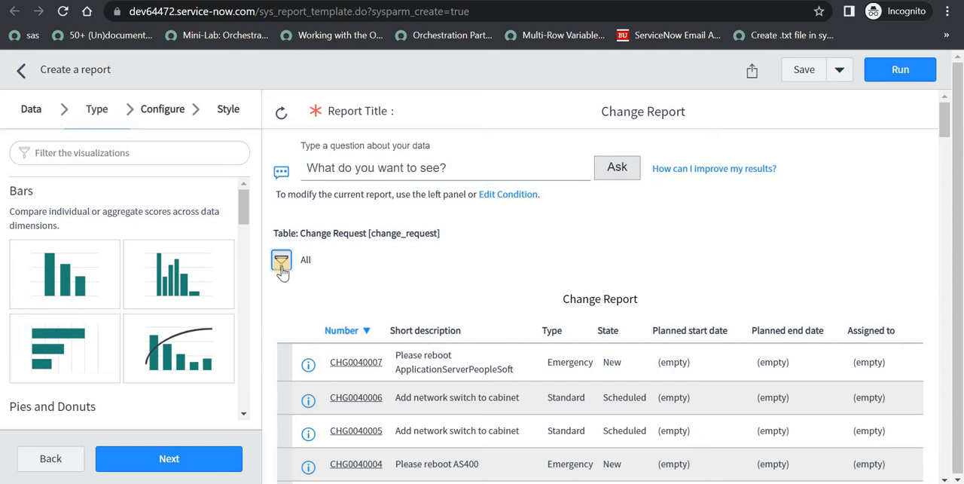
# Step: Filter Change Report to Assignment group is Network and save it as a new report
pyautogui.click(281, 259)
pyautogui.write('netw')
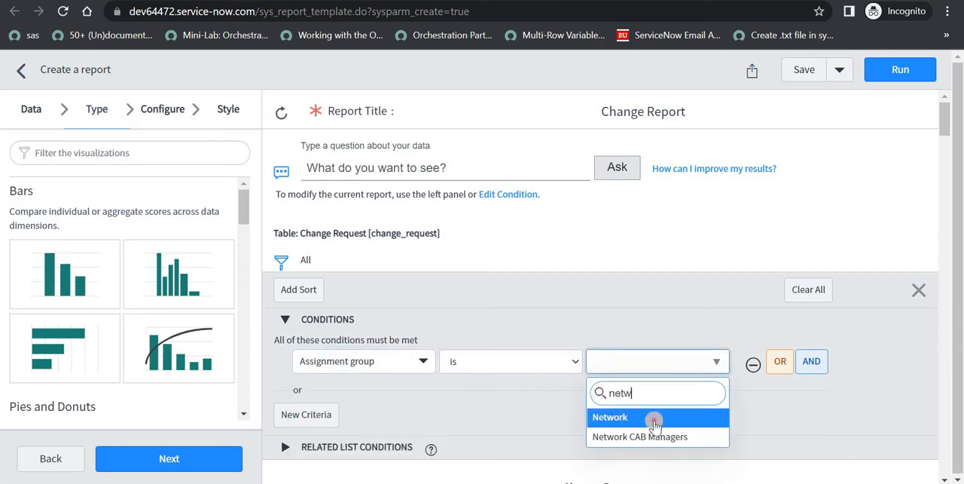
pyautogui.click(609, 416)
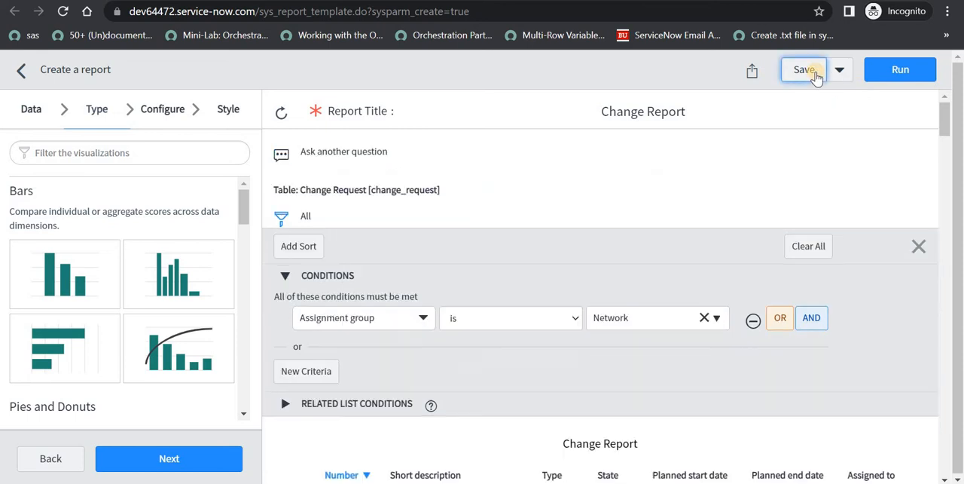
pyautogui.click(803, 69)
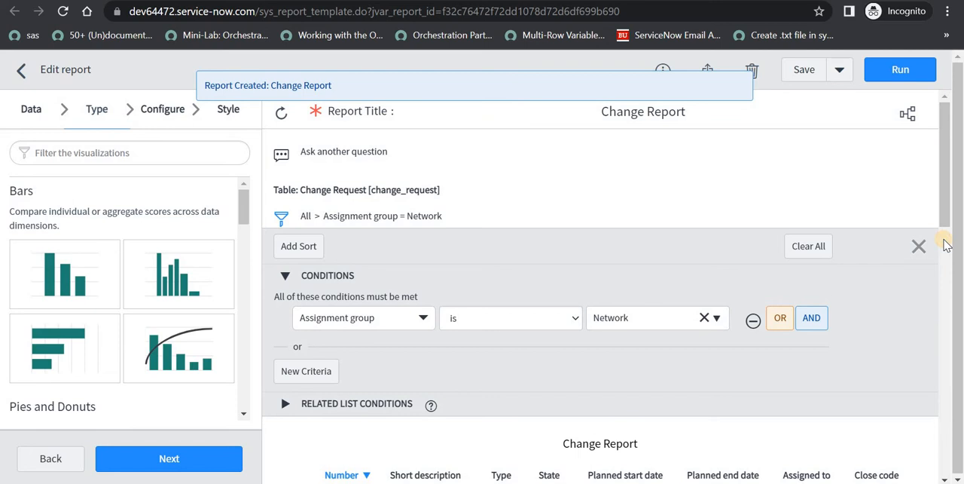
pyautogui.click(918, 246)
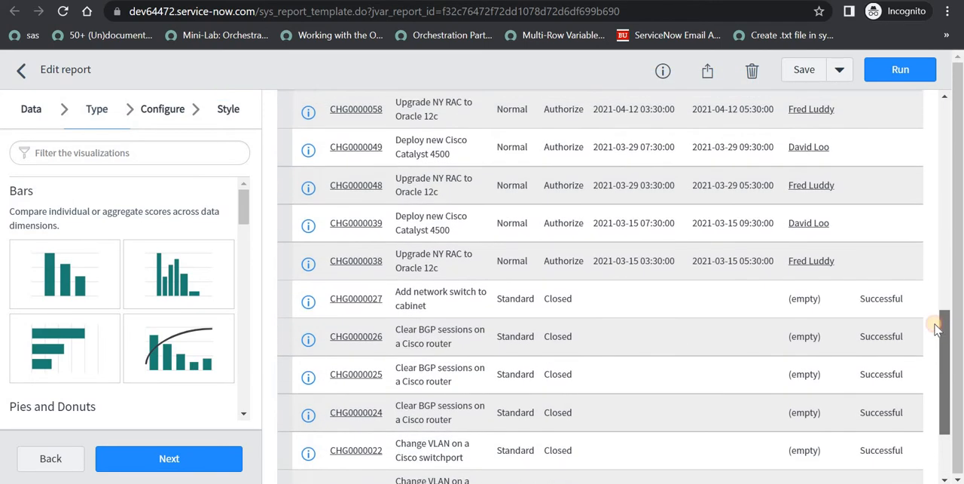
# Step: Add an Assignment group column right after Short description and rerun the report
pyautogui.click(169, 458)
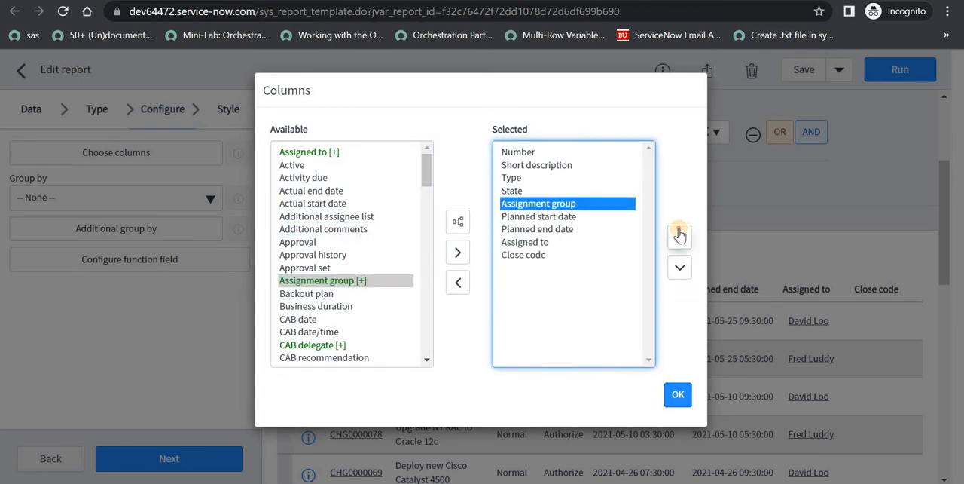
pyautogui.click(678, 394)
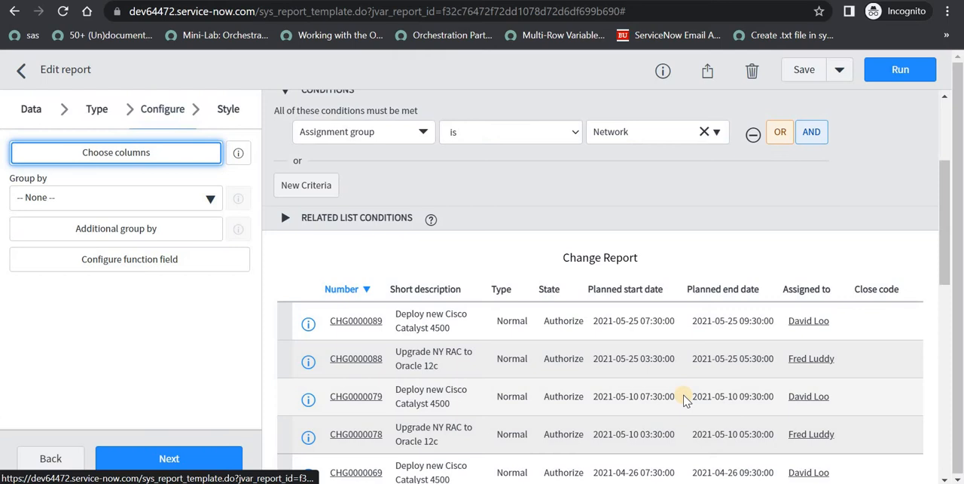
pyautogui.click(900, 70)
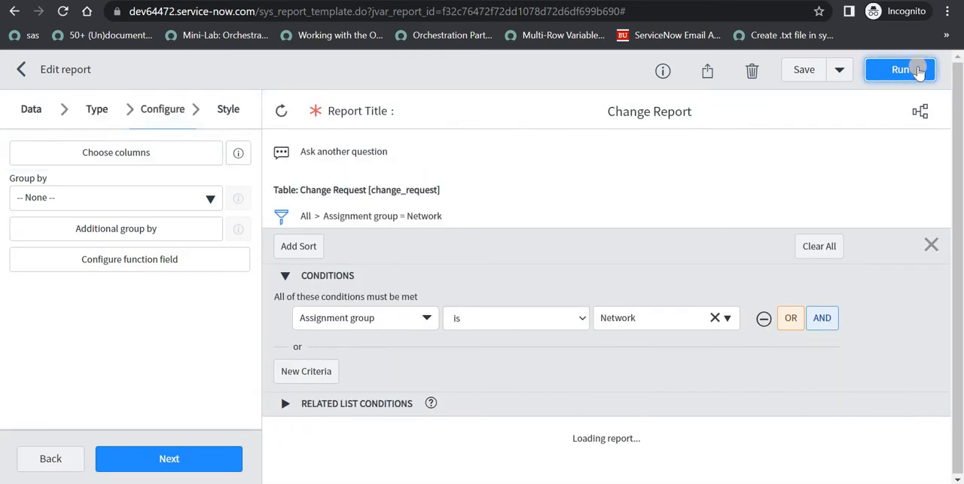
pyautogui.click(900, 69)
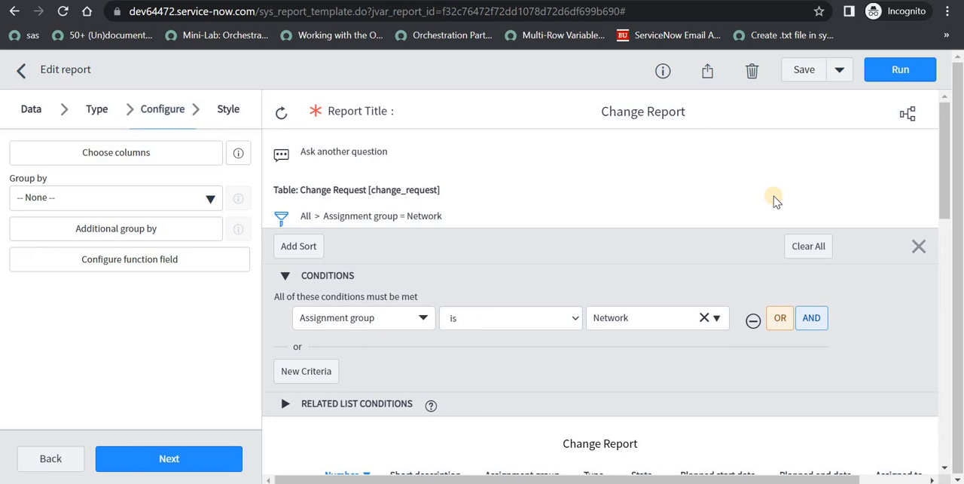
pyautogui.moveTo(467, 317)
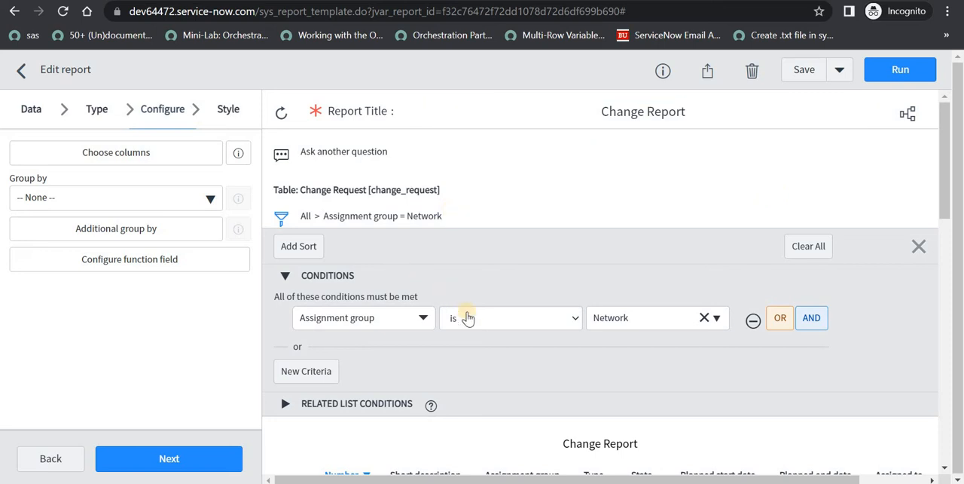
# Step: Set the filter to Assignment group is (dynamic) One of My Groups and save
pyautogui.click(510, 317)
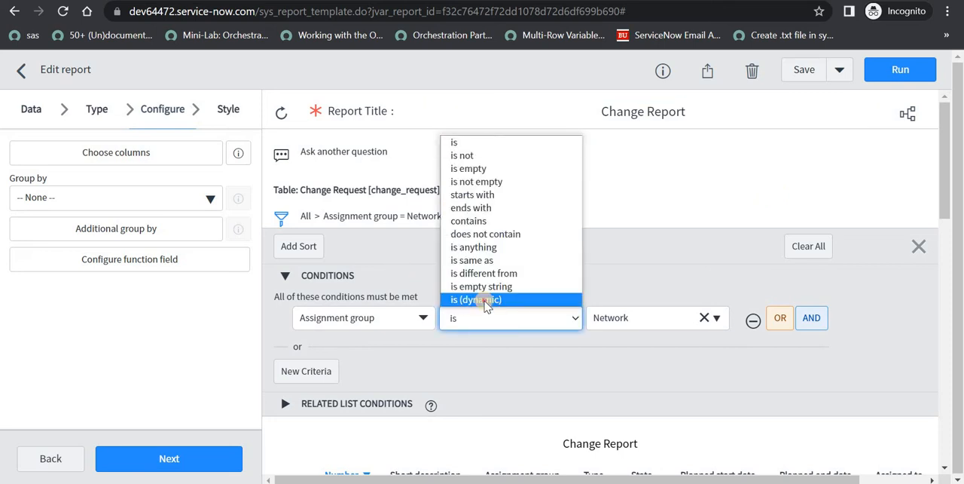
pyautogui.click(474, 299)
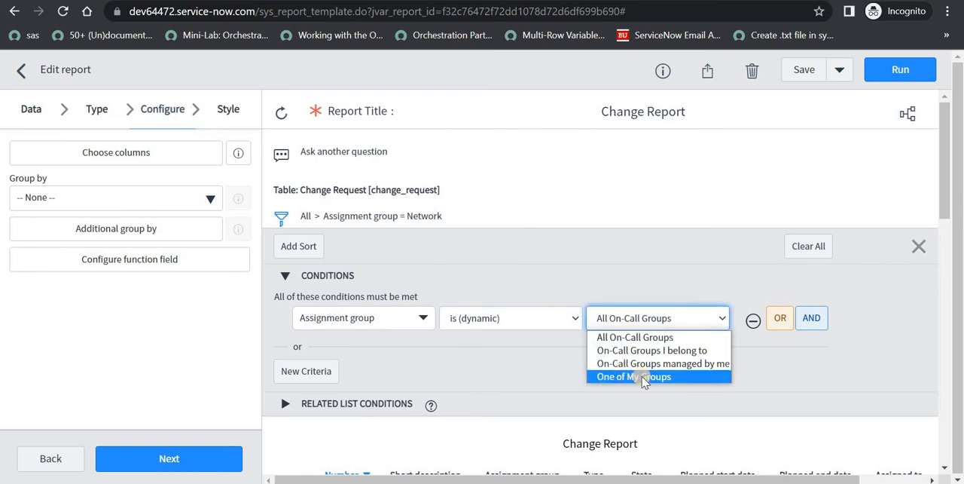
pyautogui.click(633, 376)
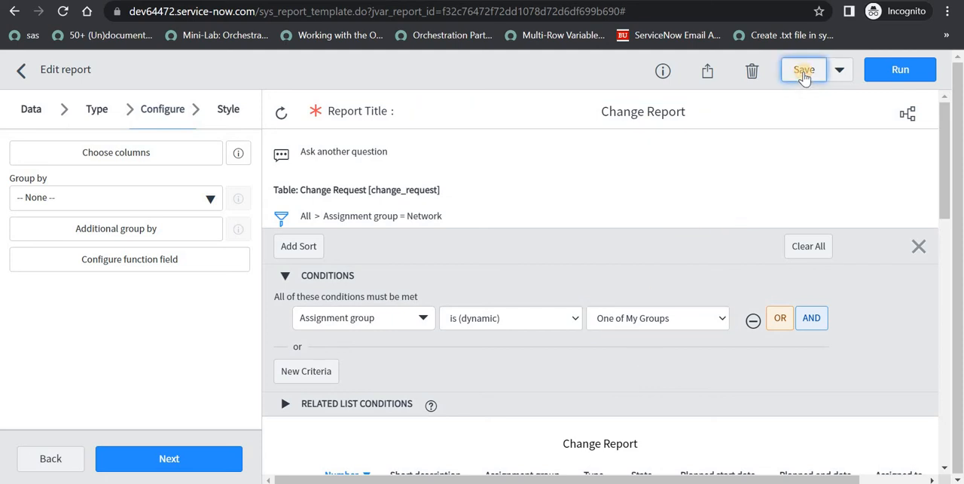
pyautogui.click(804, 70)
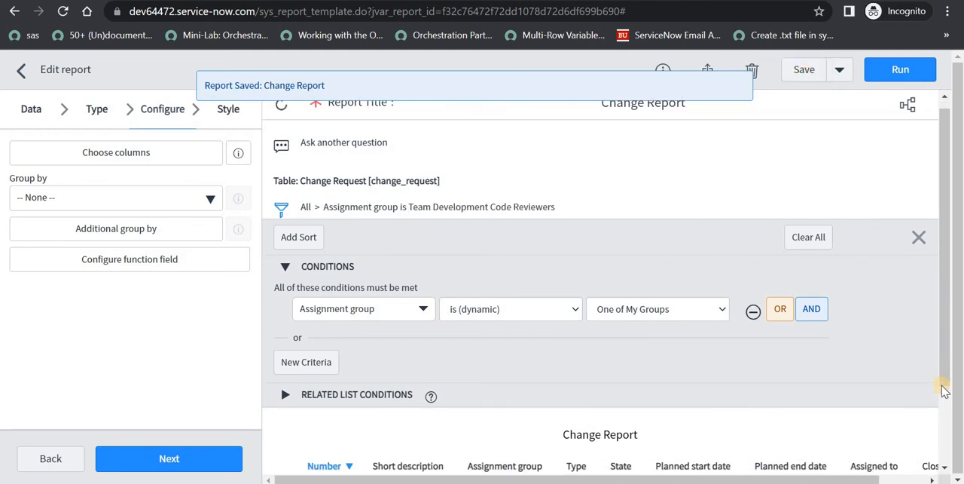
pyautogui.scroll(-3)
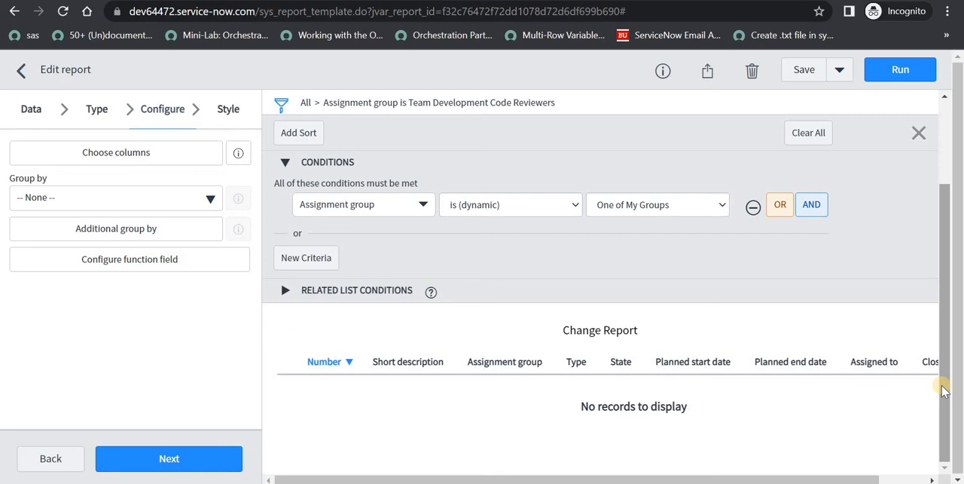
# Step: Make the condition Planned start date at or after 1 December 2022
pyautogui.click(364, 204)
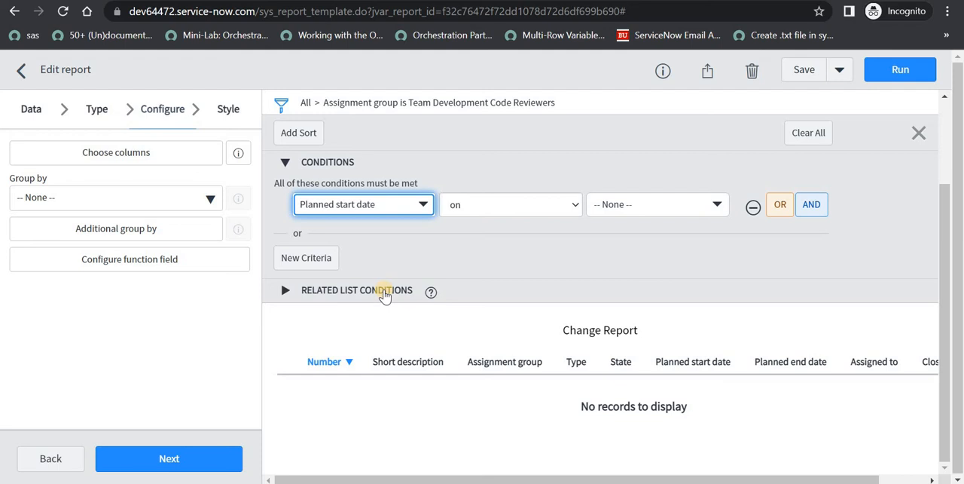
pyautogui.click(510, 204)
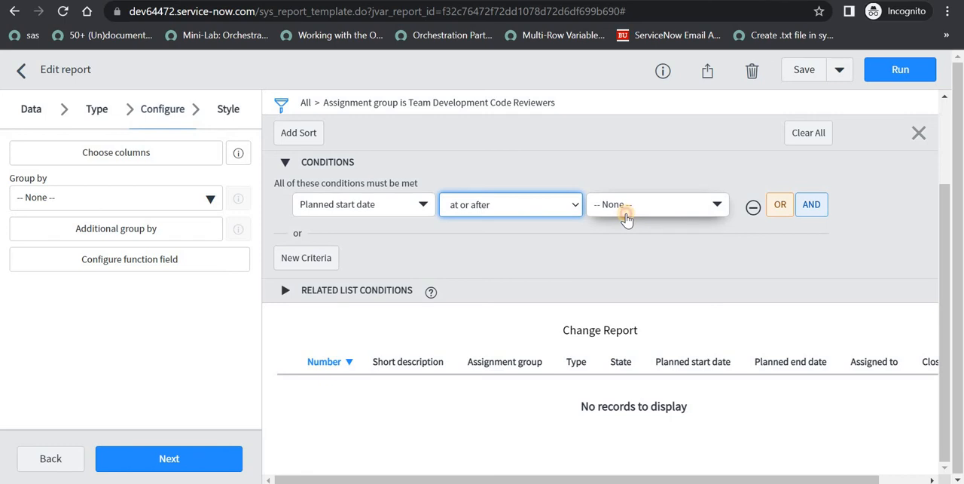
pyautogui.click(656, 204)
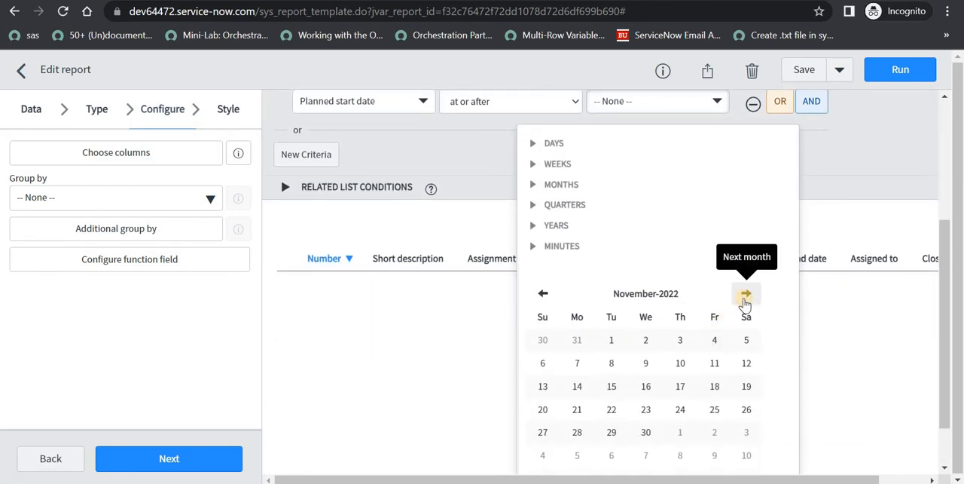
pyautogui.click(745, 293)
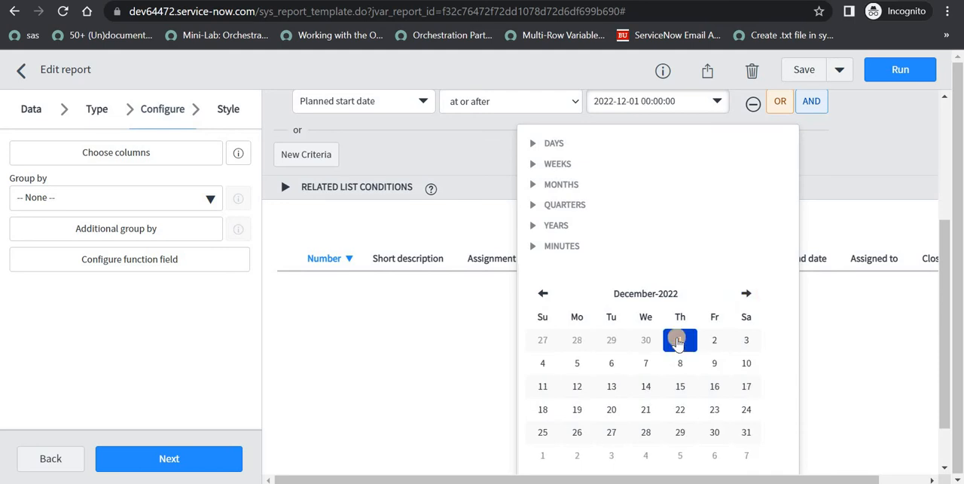
pyautogui.click(681, 340)
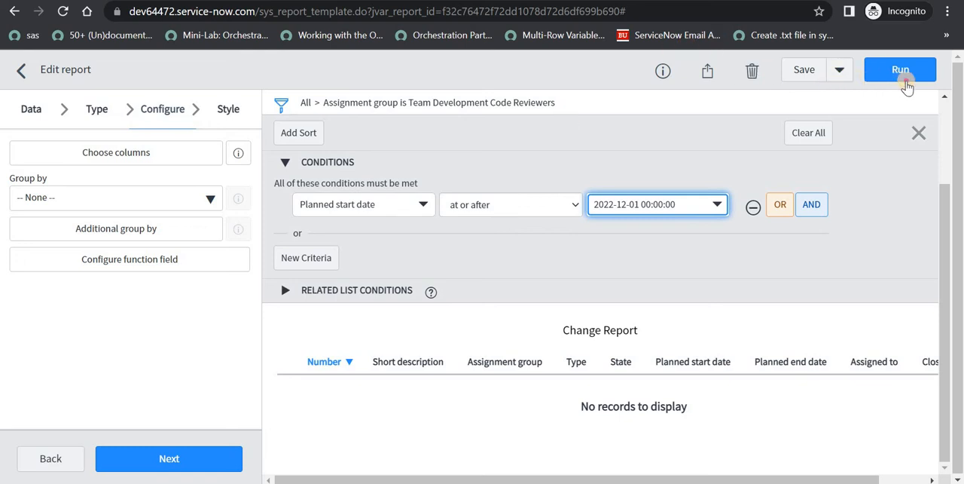
# Step: Rerun the report with the planned start date condition and scroll the results
pyautogui.click(901, 69)
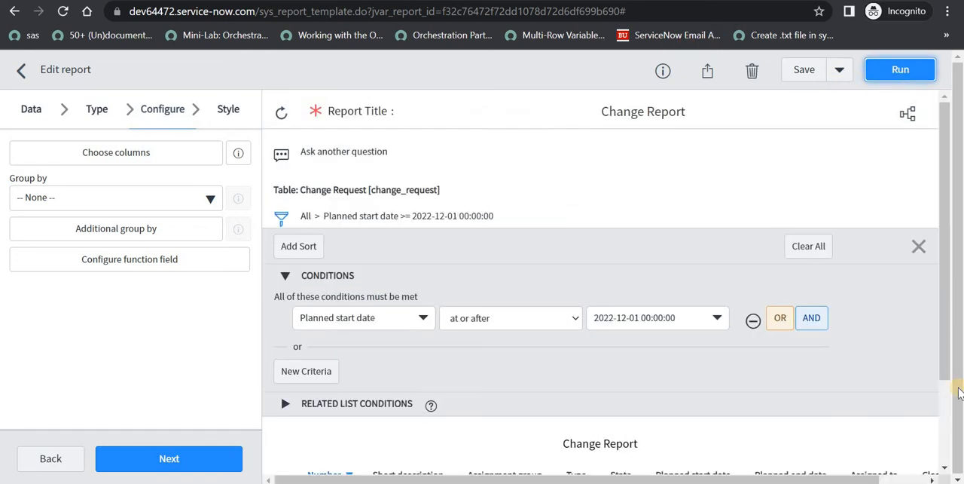
pyautogui.scroll(-3)
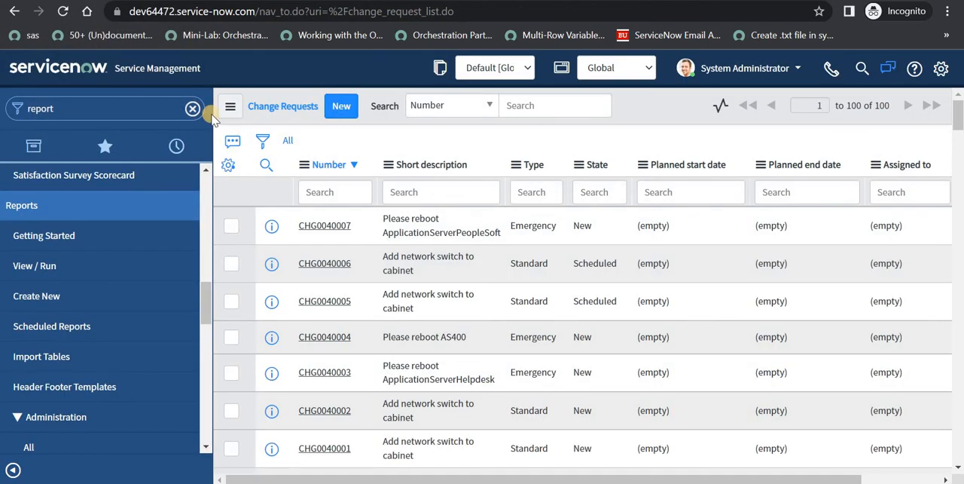
pyautogui.moveTo(325, 225)
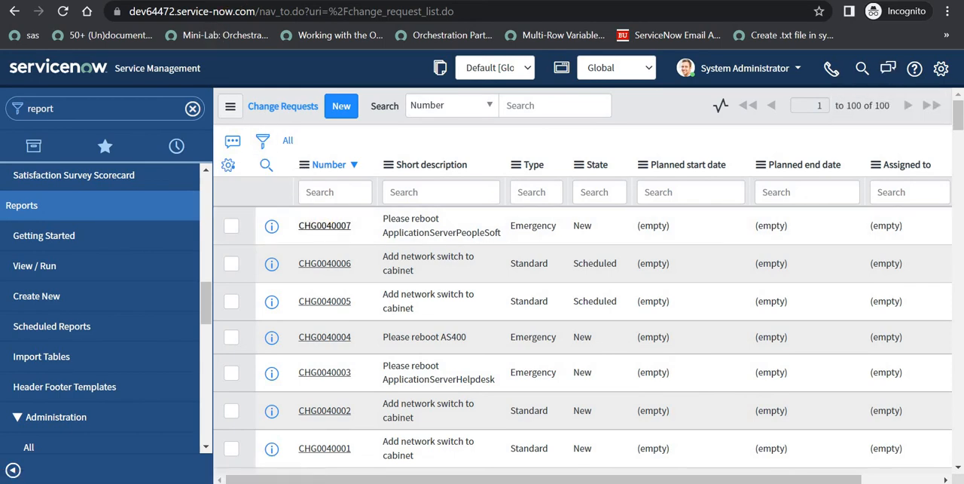
pyautogui.click(323, 225)
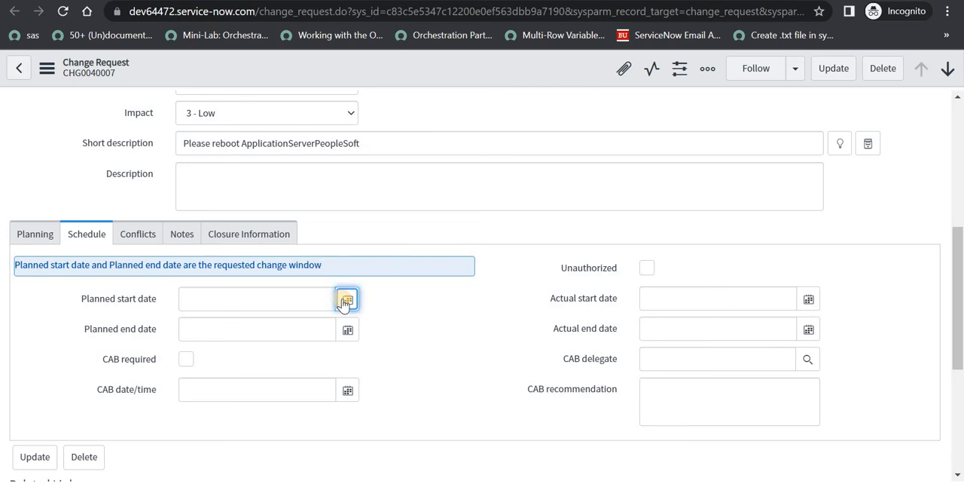
pyautogui.click(345, 298)
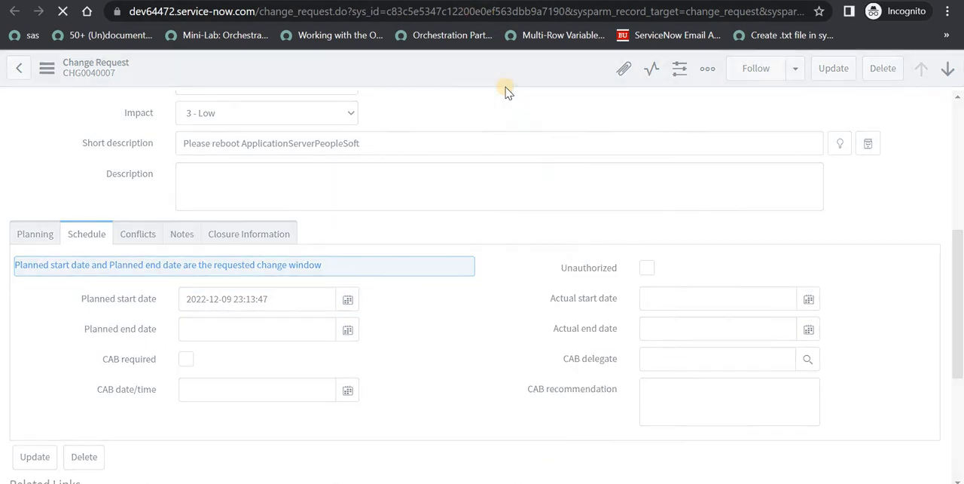
pyautogui.moveTo(64, 97)
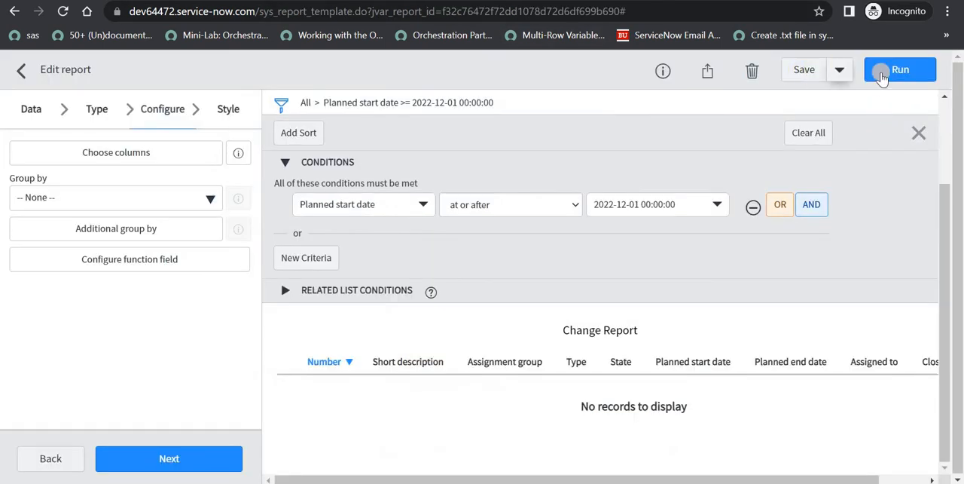
# Step: Run the Change Report so CHG0040007 is listed
pyautogui.click(900, 69)
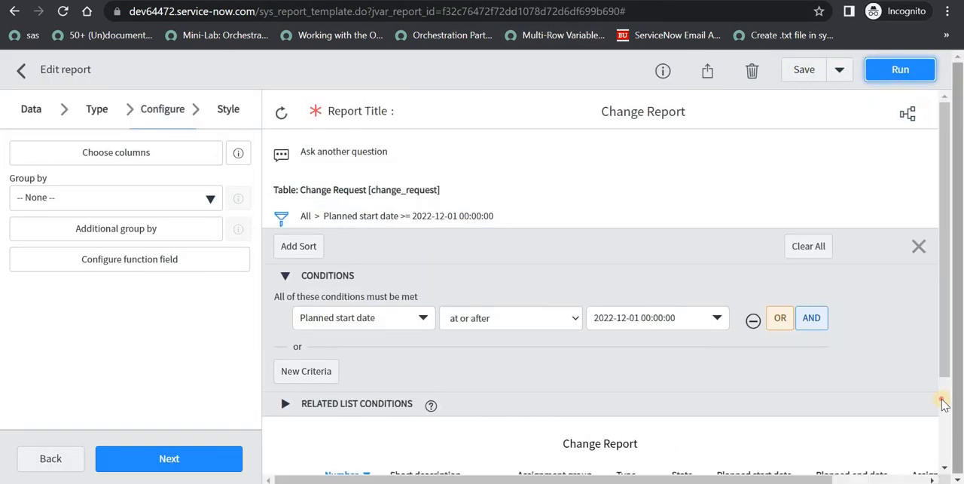
pyautogui.scroll(-3)
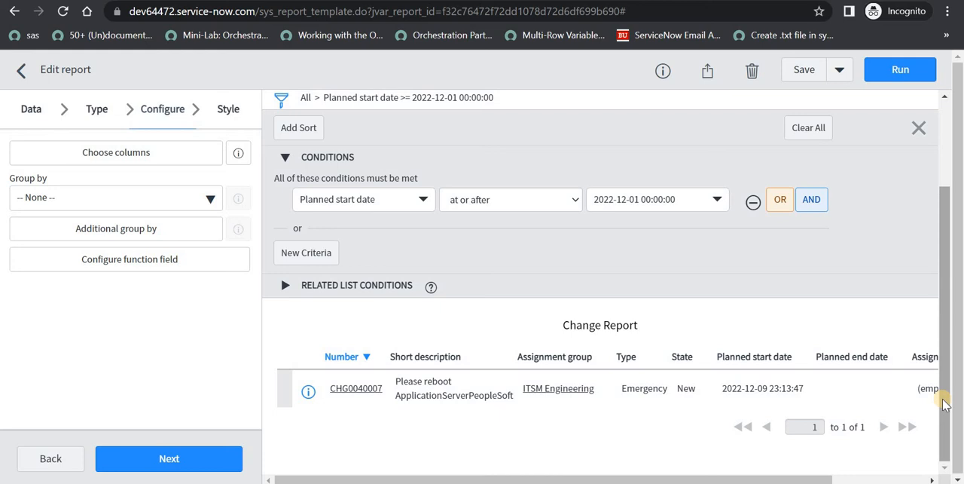
# Step: Add an AND condition: Assignment group is Network
pyautogui.click(811, 198)
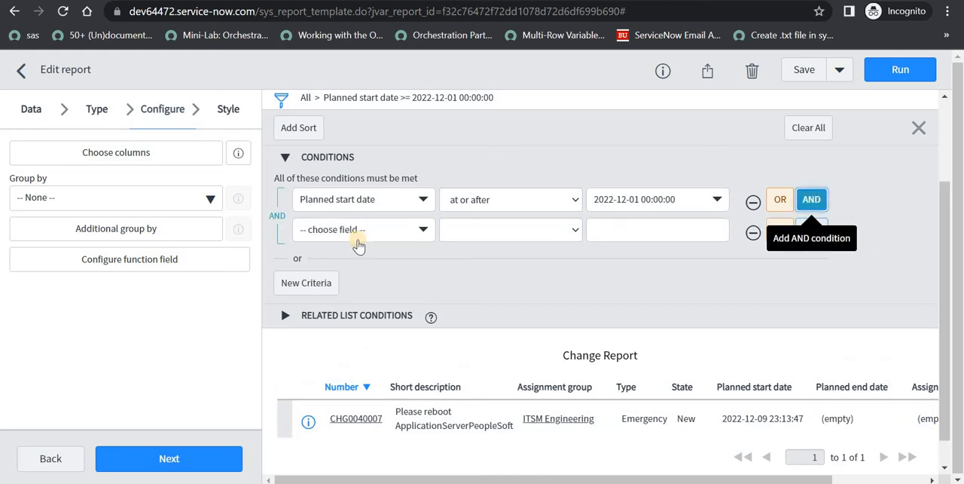
pyautogui.write('ass')
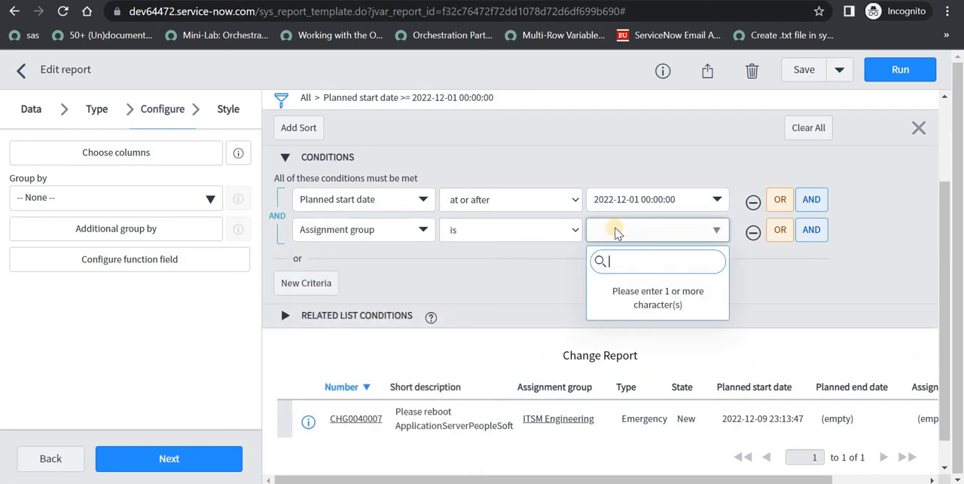
pyautogui.write('n')
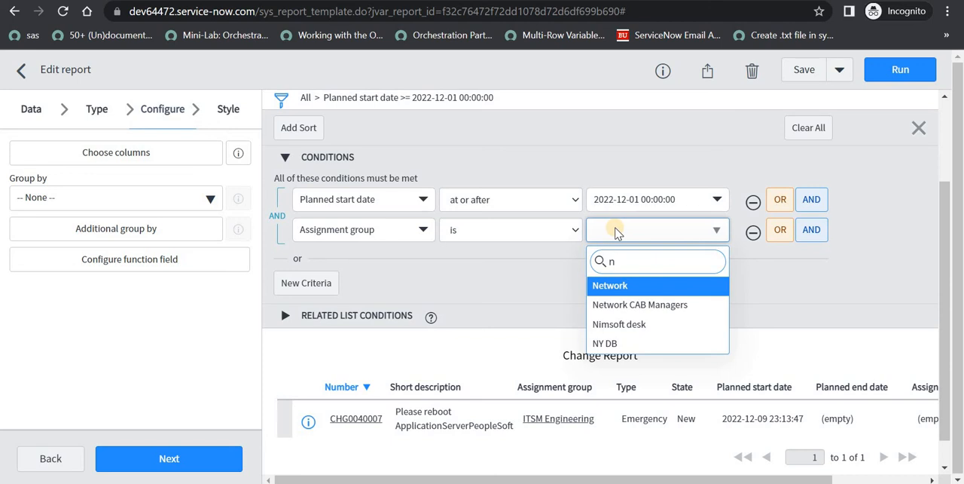
pyautogui.click(609, 285)
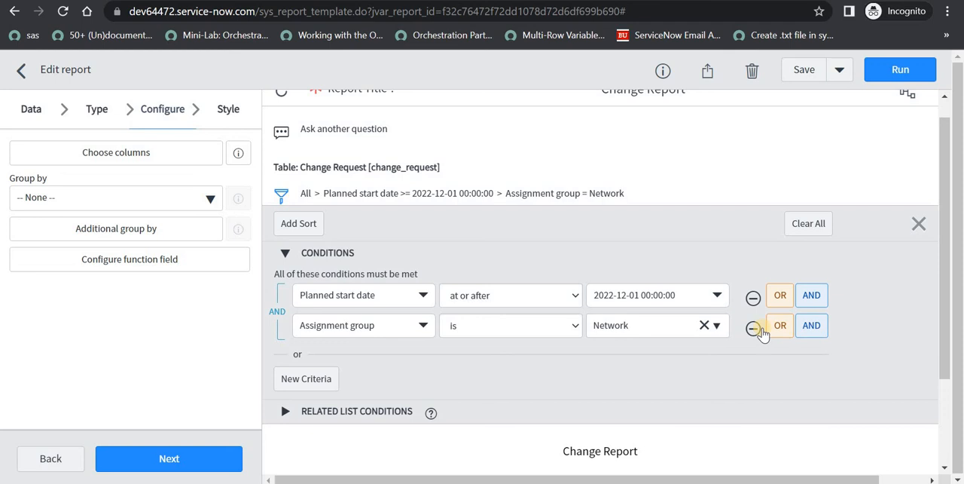
# Step: Drop the Assignment group condition, filter on State is Closed, and save
pyautogui.click(754, 326)
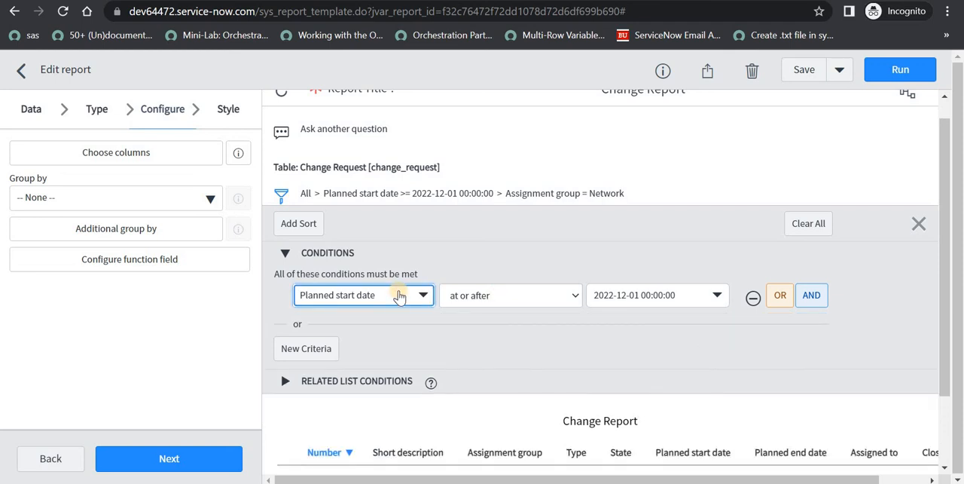
pyautogui.write('stat')
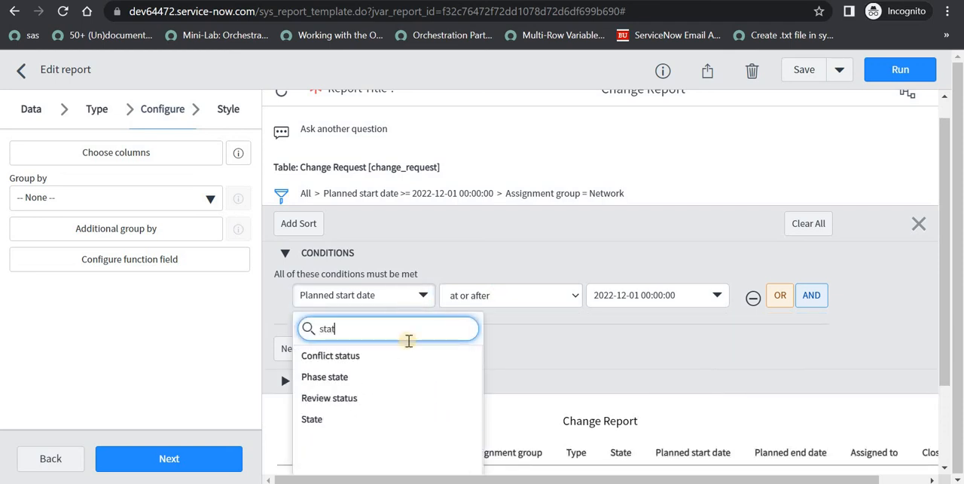
pyautogui.click(311, 419)
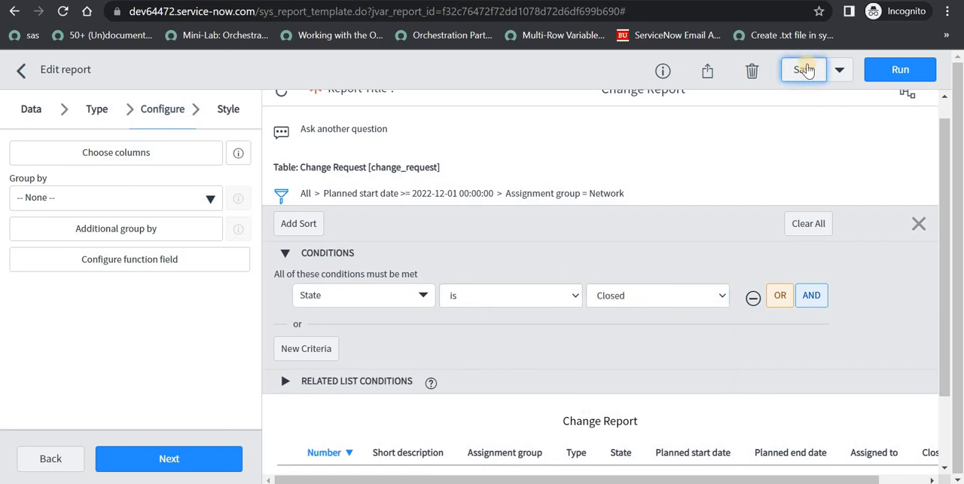
pyautogui.click(803, 69)
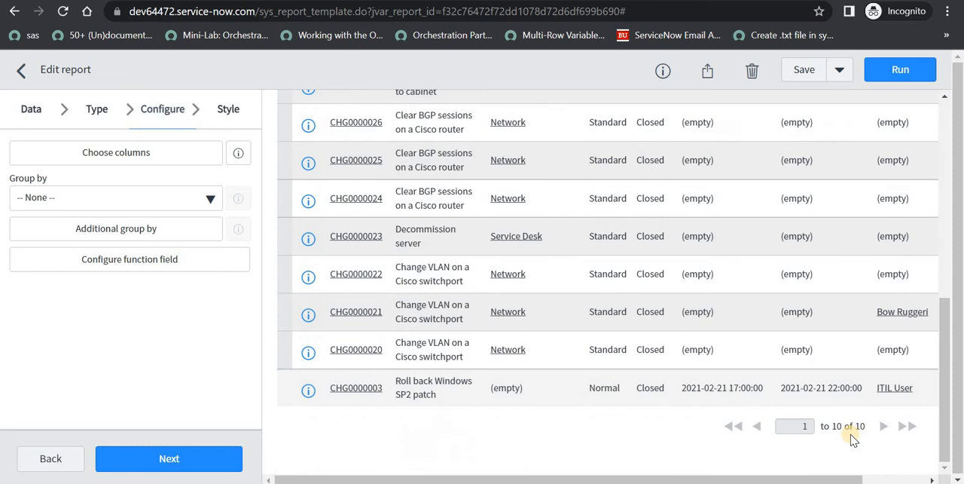
pyautogui.moveTo(885, 427)
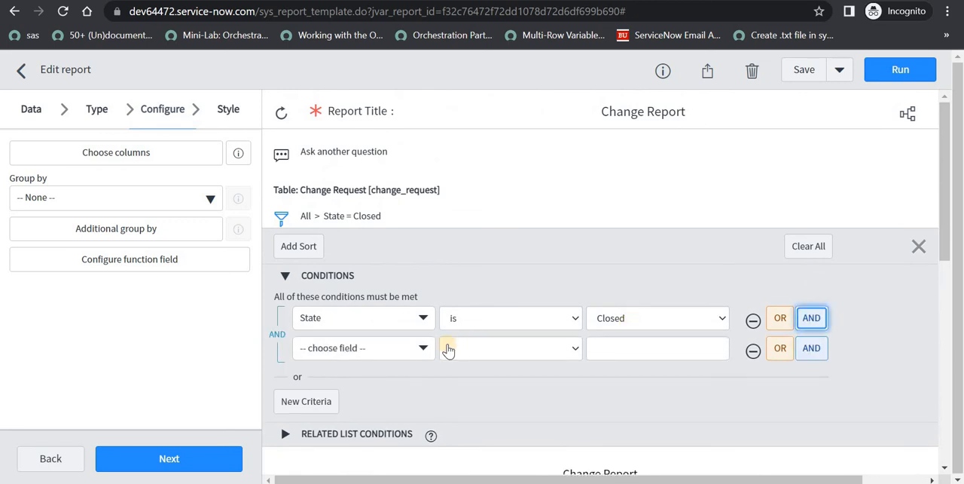
# Step: Add a second condition, Assignment group is Network, alongside State is Closed, and save
pyautogui.click(363, 347)
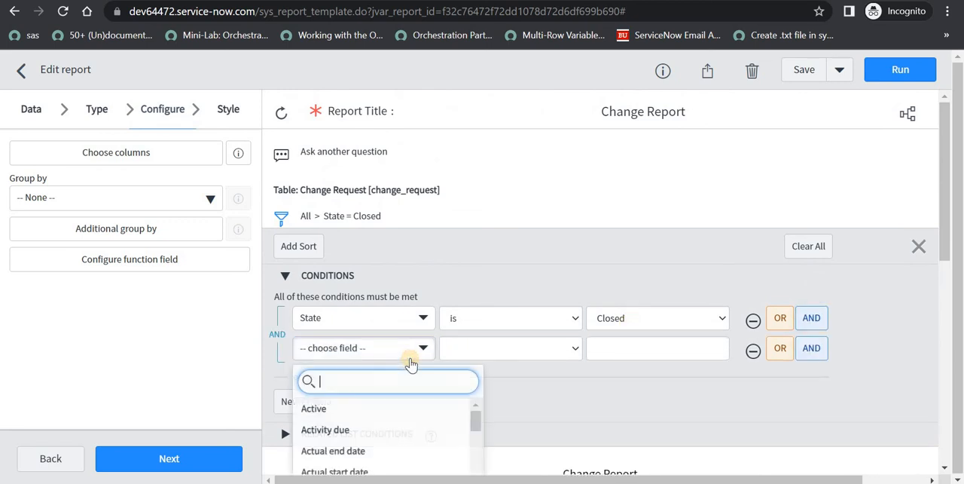
pyautogui.write('ass')
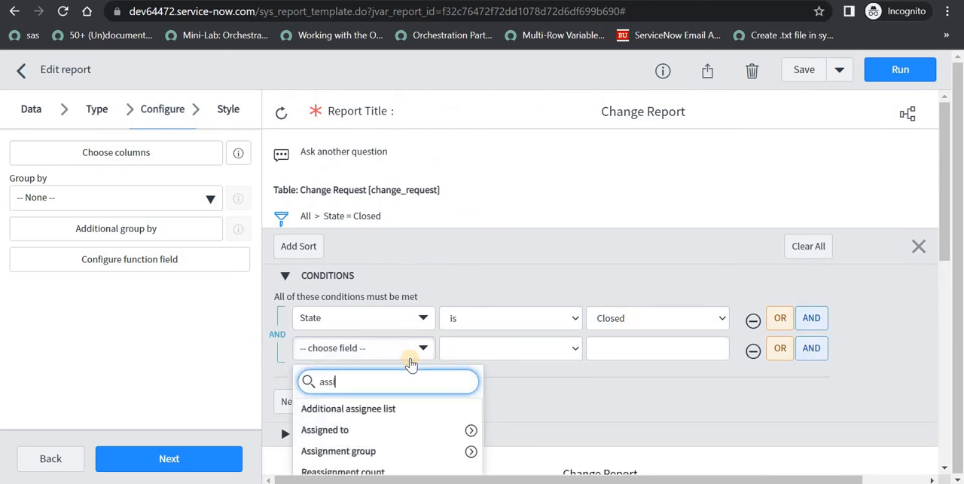
pyautogui.click(338, 450)
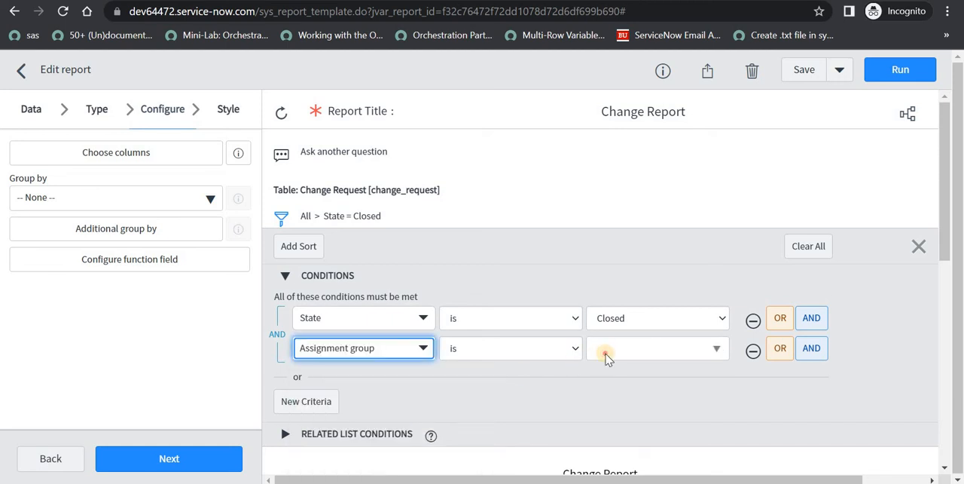
pyautogui.write('net')
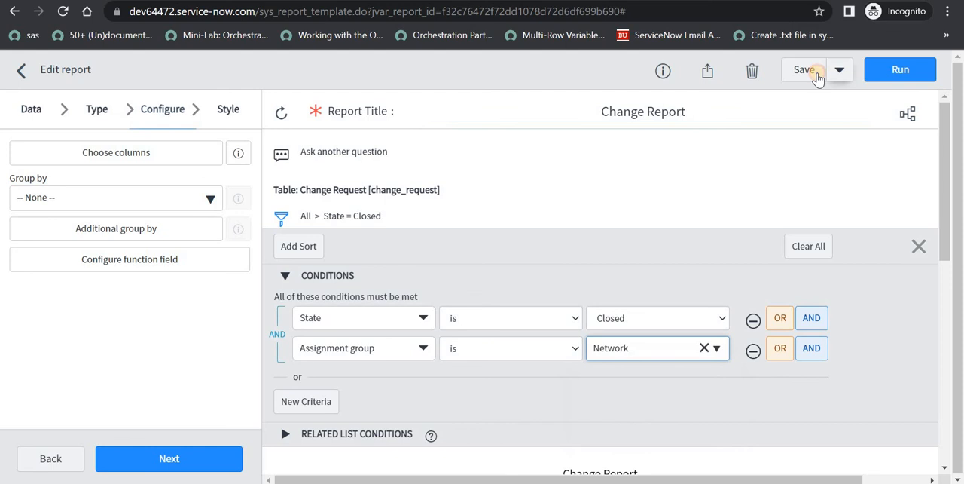
pyautogui.click(803, 69)
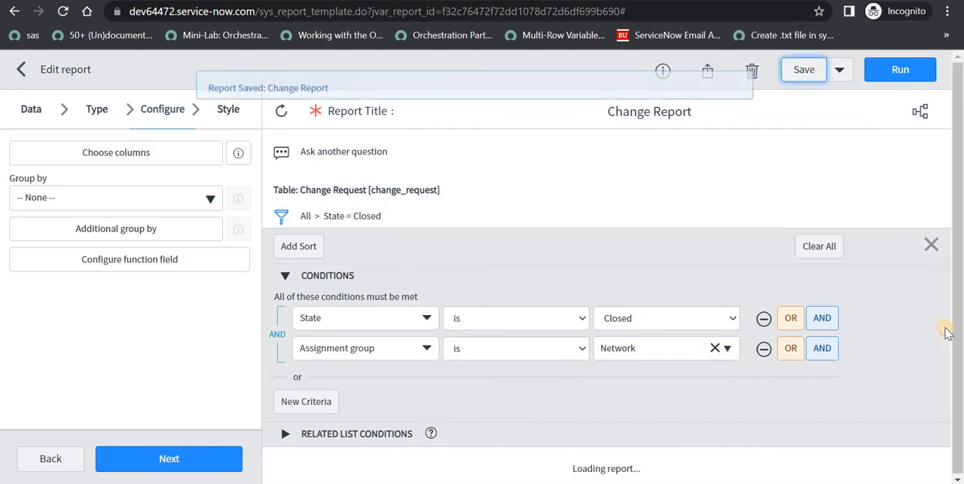
pyautogui.click(899, 69)
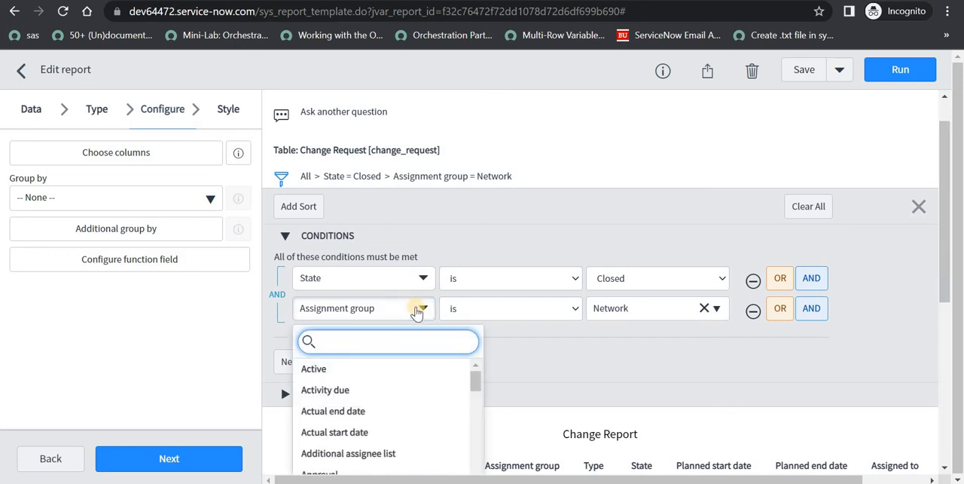
# Step: Set the second condition to Close code is Unsuccessful and save, listing CHG0000020
pyautogui.write('close')
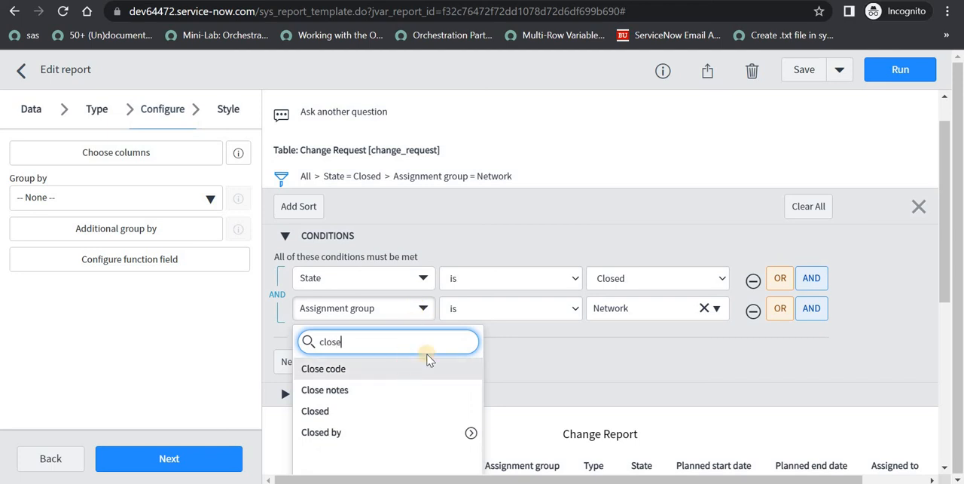
pyautogui.click(323, 368)
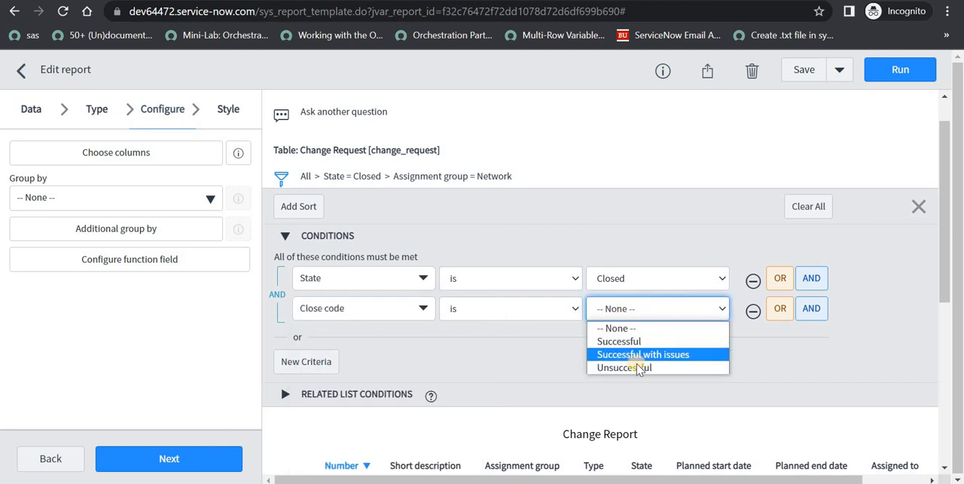
pyautogui.moveTo(623, 367)
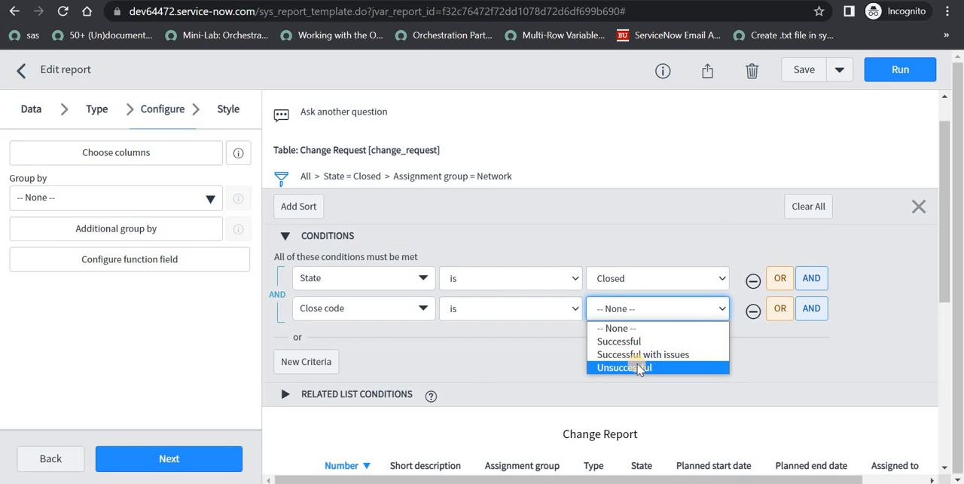
pyautogui.click(623, 367)
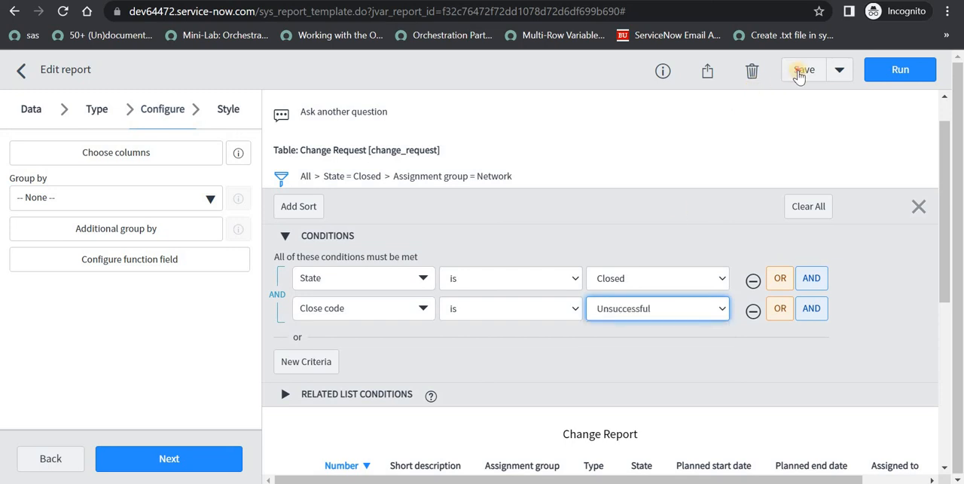
pyautogui.click(803, 69)
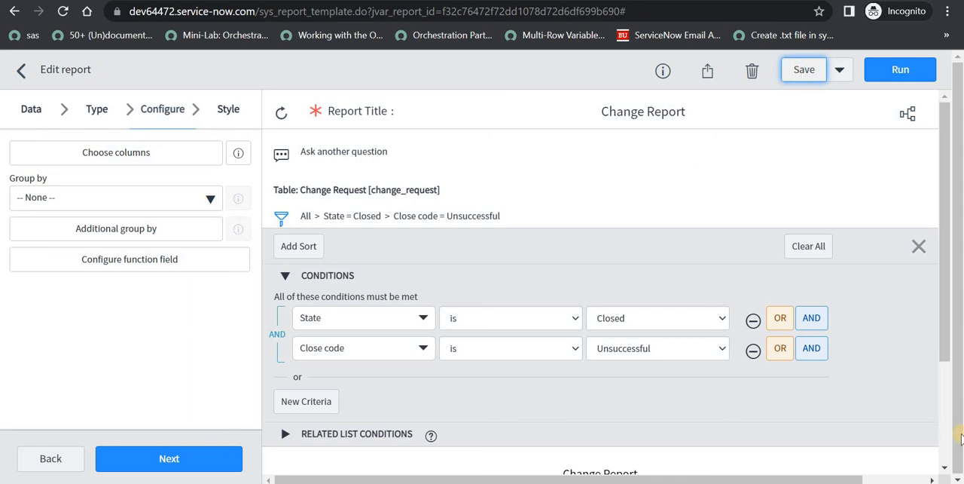
pyautogui.scroll(-3)
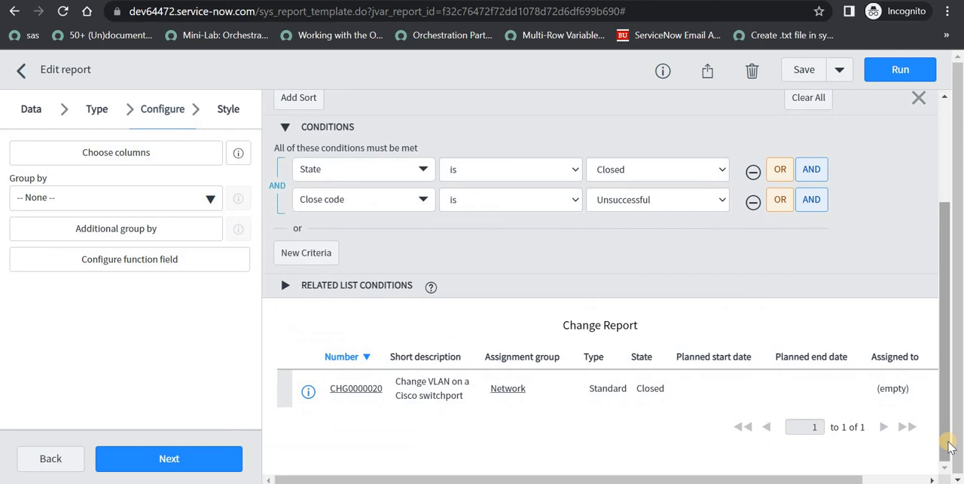